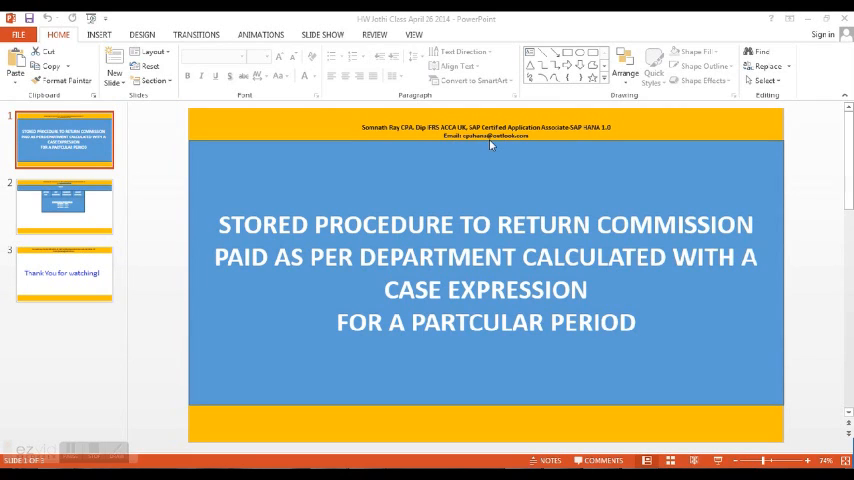
Show the raw rows of the DEPTTOTPAYROLL table with DEPTID, CITY, QUARTER and SALARY
{"action": "left_click", "coordinate": [64, 204]}
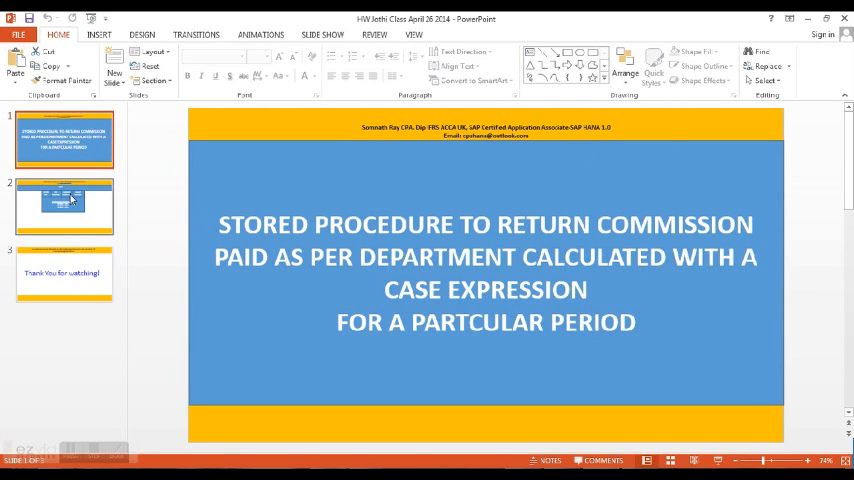
{"action": "left_click", "coordinate": [64, 204]}
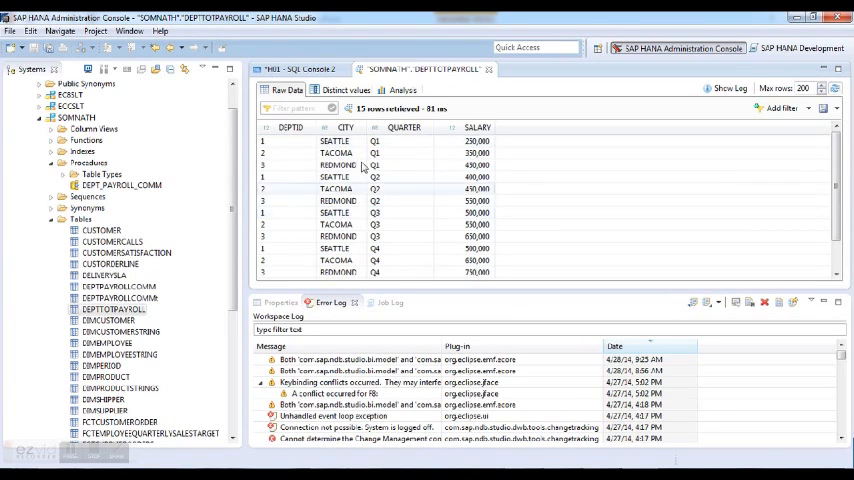
{"action": "mouse_move", "coordinate": [304, 68]}
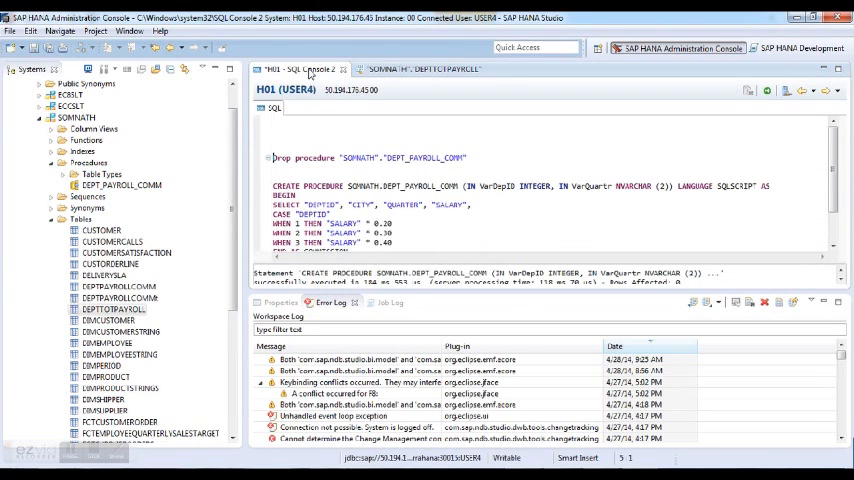
{"action": "mouse_move", "coordinate": [412, 292]}
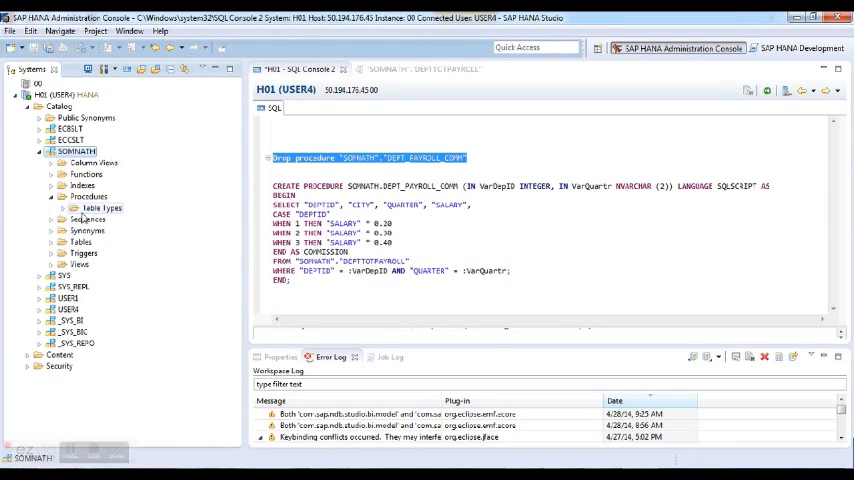
{"action": "mouse_move", "coordinate": [144, 216]}
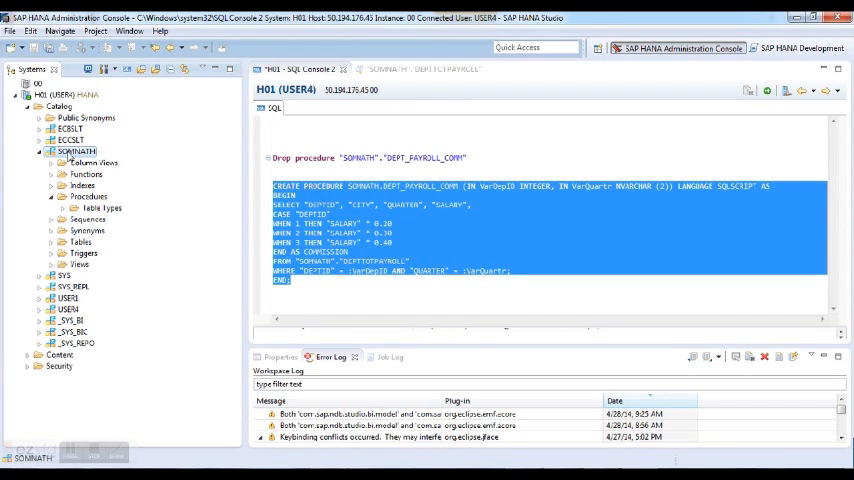
Execute the selected CREATE PROCEDURE statement for SOMNATH.DEPT_PAYROLL_COMM
{"action": "right_click", "coordinate": [76, 152]}
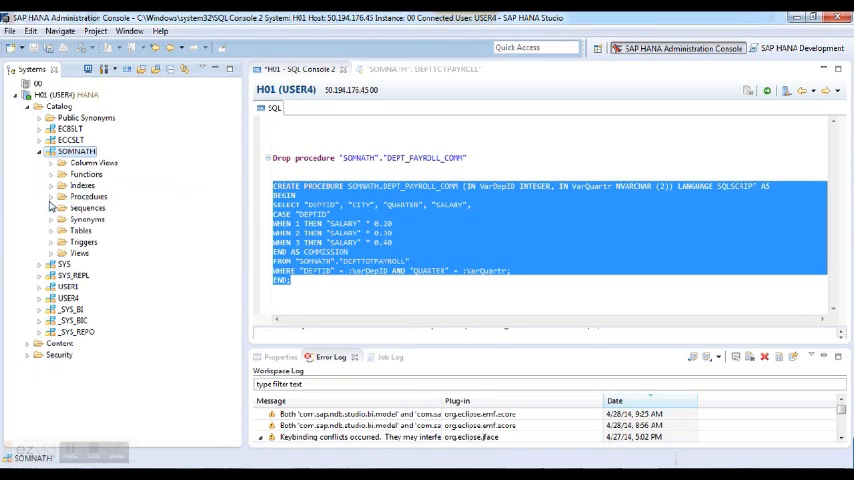
{"action": "left_click", "coordinate": [52, 196]}
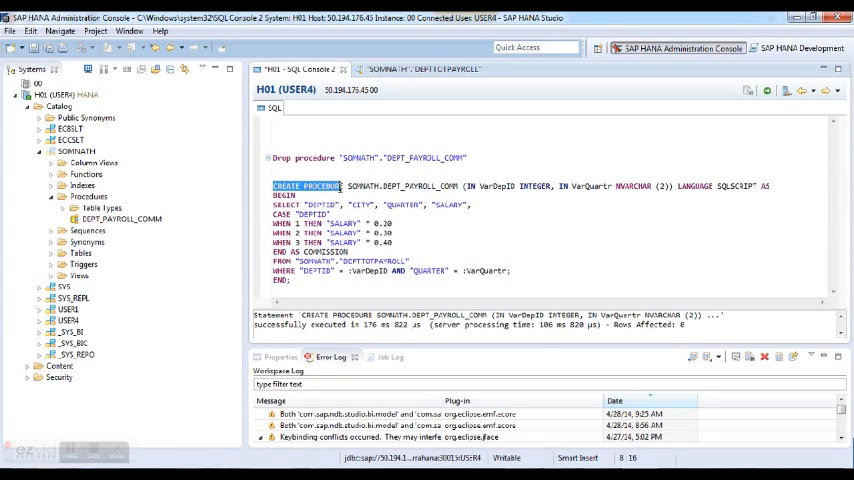
{"action": "left_click", "coordinate": [348, 186]}
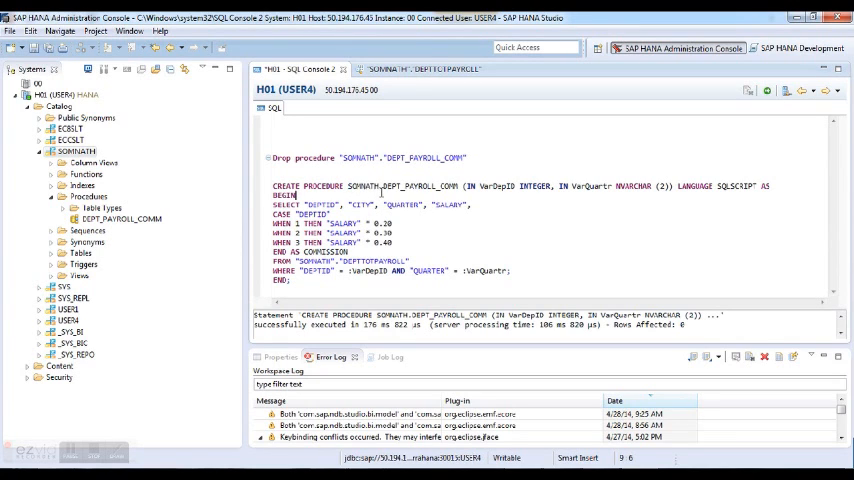
{"action": "double_click", "coordinate": [394, 186]}
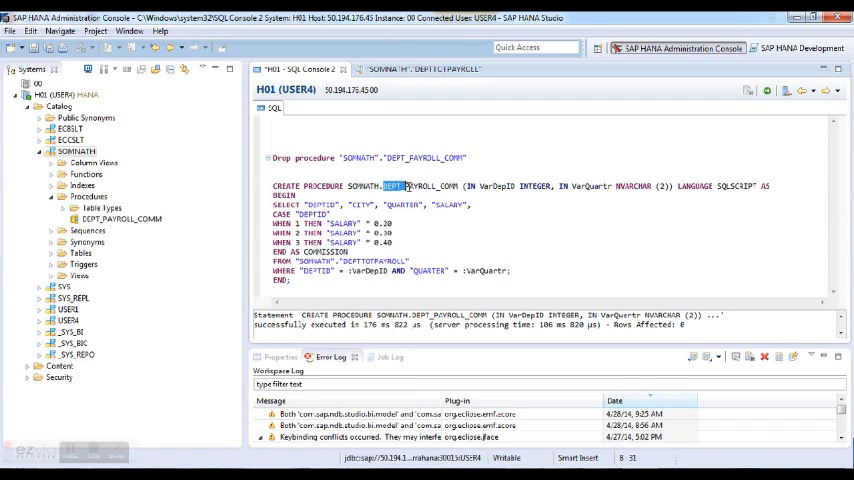
{"action": "double_click", "coordinate": [420, 186]}
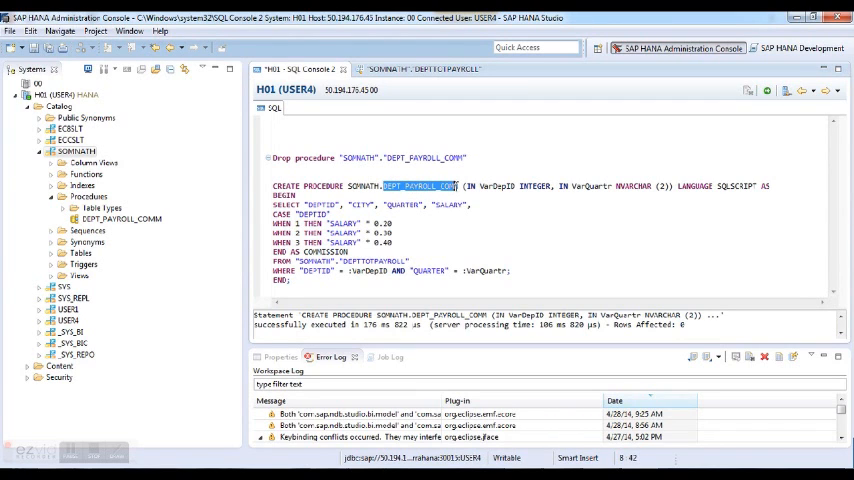
{"action": "left_click", "coordinate": [480, 188]}
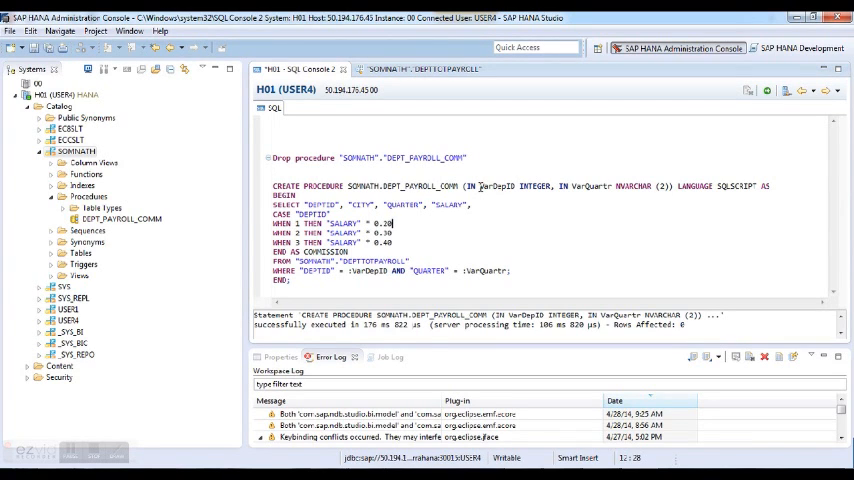
{"action": "double_click", "coordinate": [494, 186]}
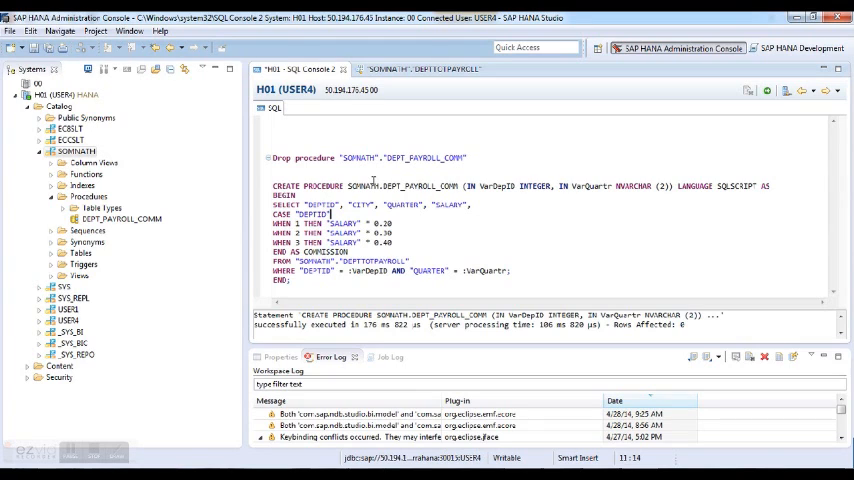
{"action": "mouse_move", "coordinate": [572, 188]}
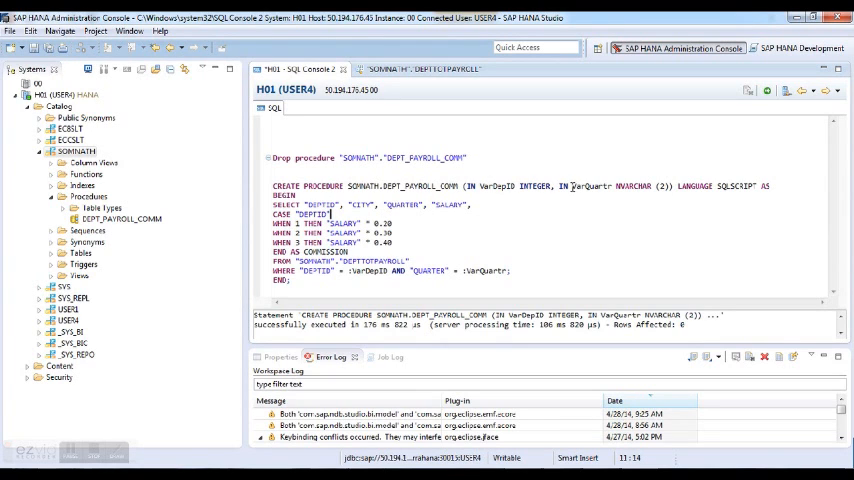
{"action": "double_click", "coordinate": [590, 188]}
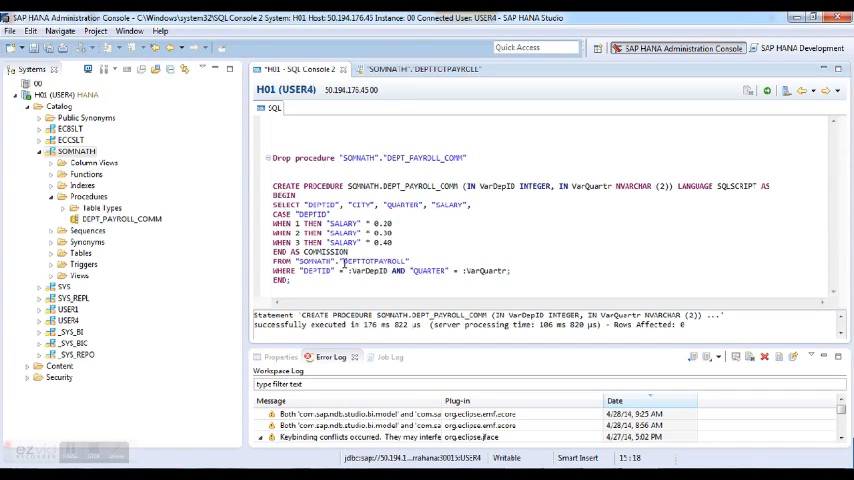
{"action": "double_click", "coordinate": [372, 260]}
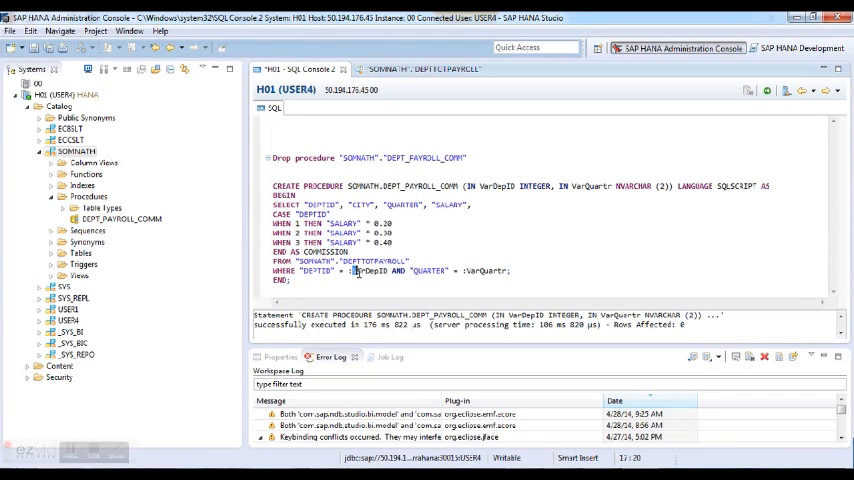
{"action": "double_click", "coordinate": [368, 272]}
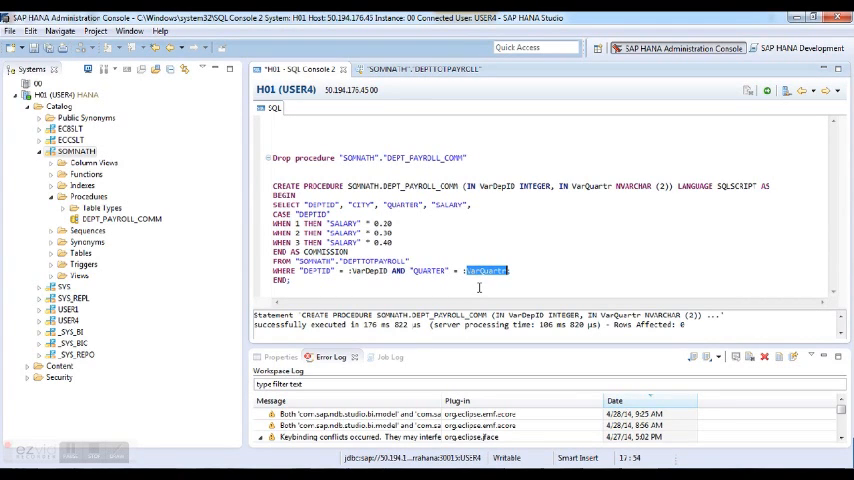
{"action": "left_click", "coordinate": [484, 270]}
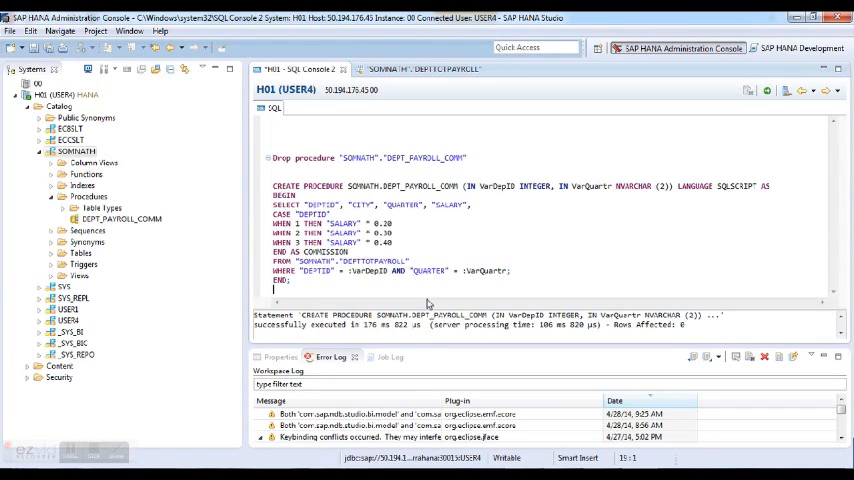
{"action": "mouse_move", "coordinate": [428, 306]}
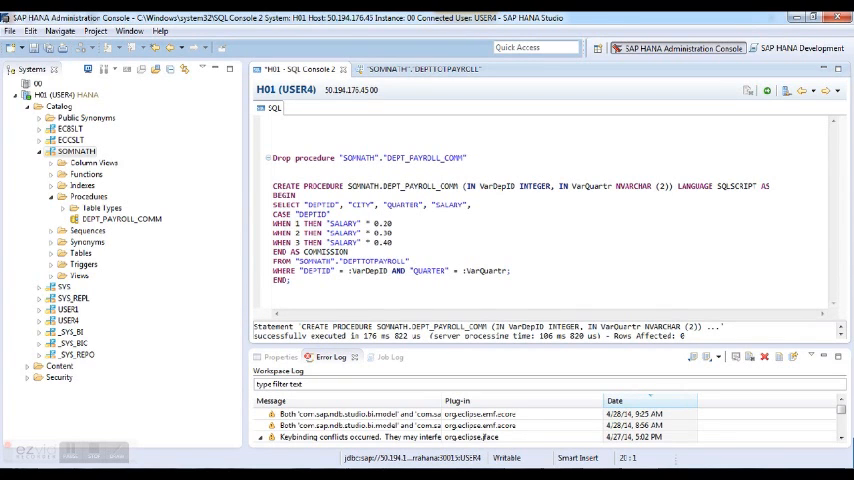
Write call "SOMNATH"."DEPT_PAYROLL_COMM" for department 2 and a quarter below the procedure
{"action": "type", "text": "ca"}
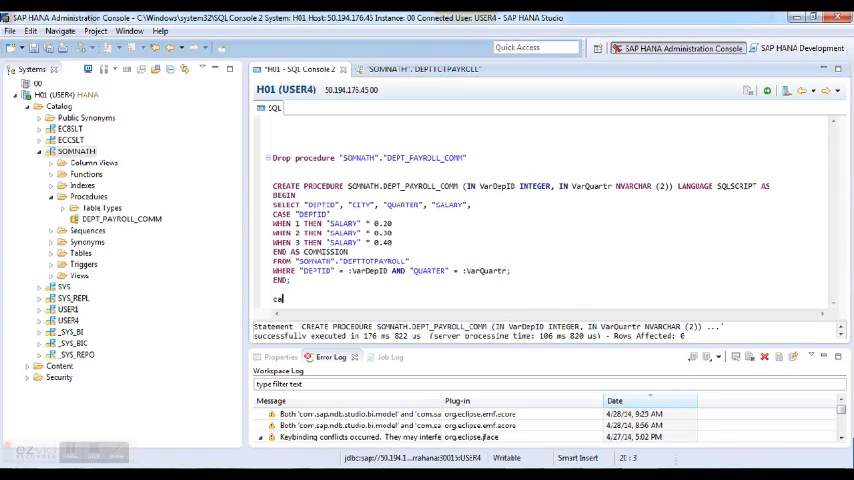
{"action": "type", "text": "ll \"SOMNATH\".\"DEPT_PAYROLL_COMM"}
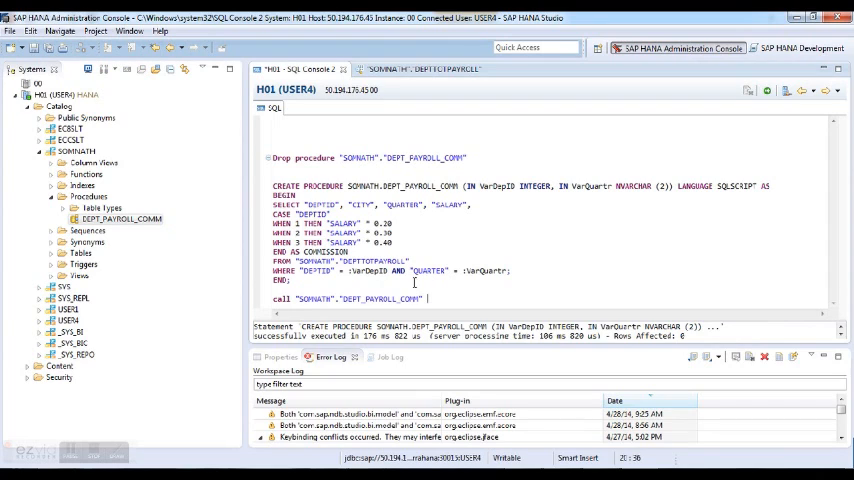
{"action": "type", "text": "("}
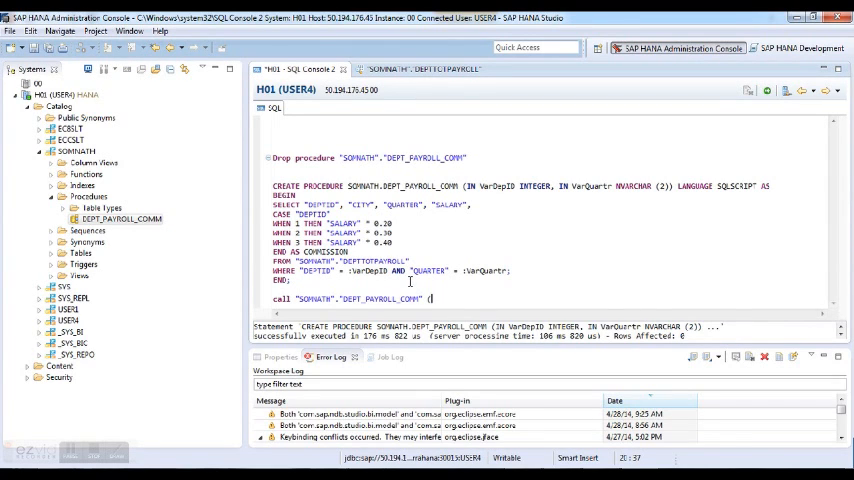
{"action": "type", "text": "2,"}
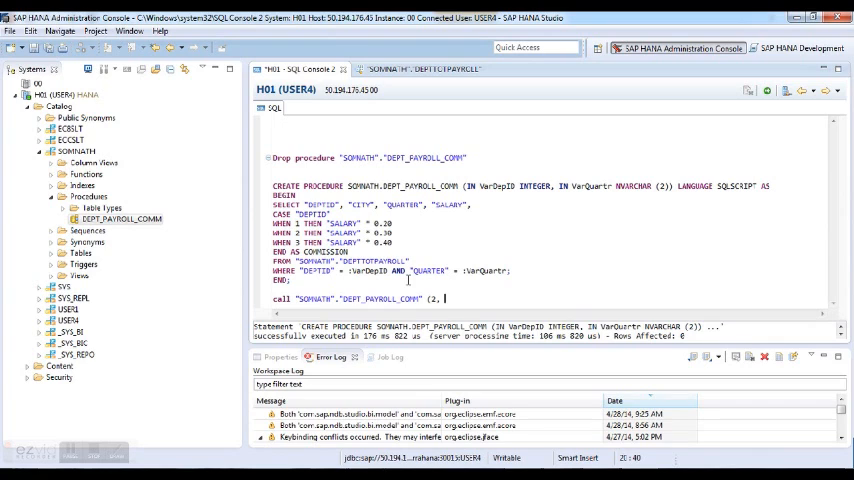
{"action": "type", "text": "0"}
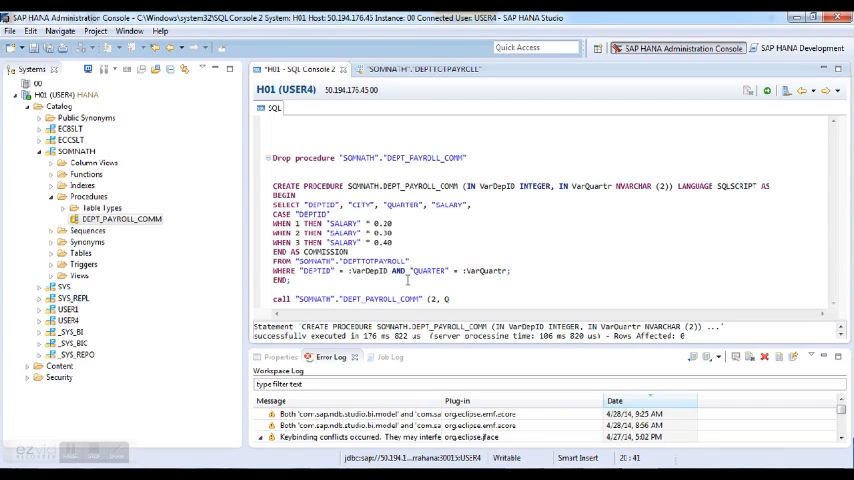
{"action": "type", "text": "'Q3"}
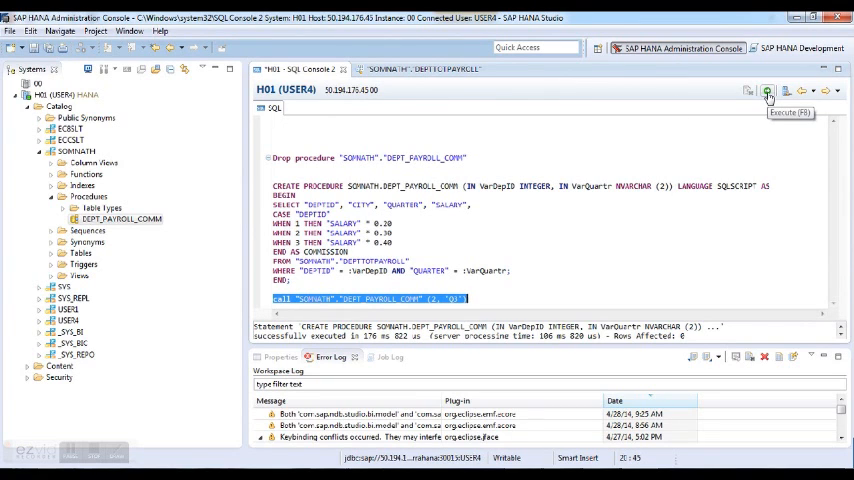
Run the call and read the TACOMA Q3 row with salary 550,000 and commission 165,000
{"action": "left_click", "coordinate": [768, 92]}
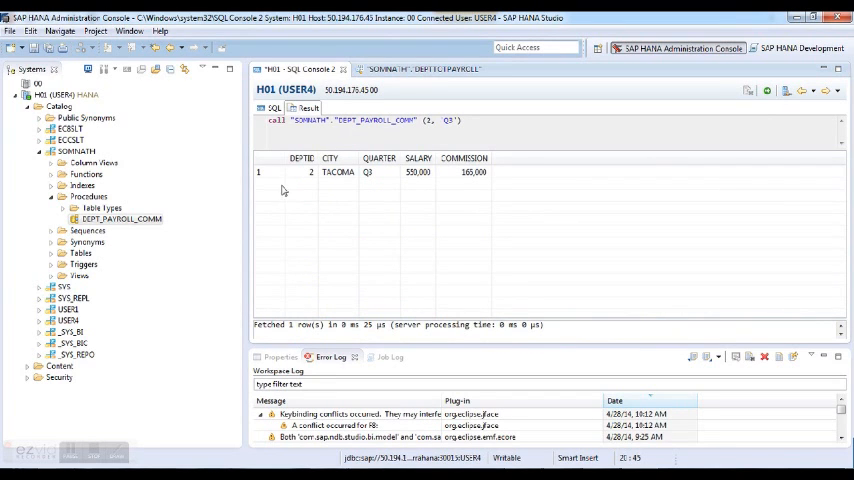
{"action": "left_click", "coordinate": [304, 172]}
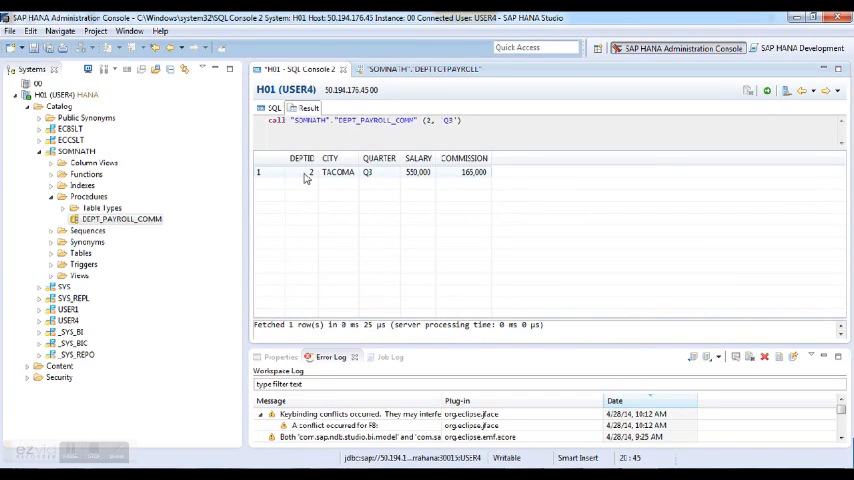
{"action": "mouse_move", "coordinate": [324, 180]}
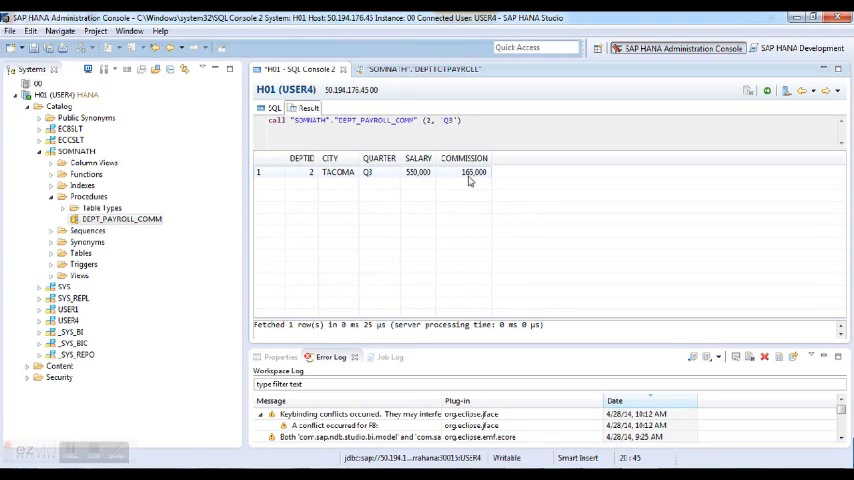
{"action": "mouse_move", "coordinate": [420, 182]}
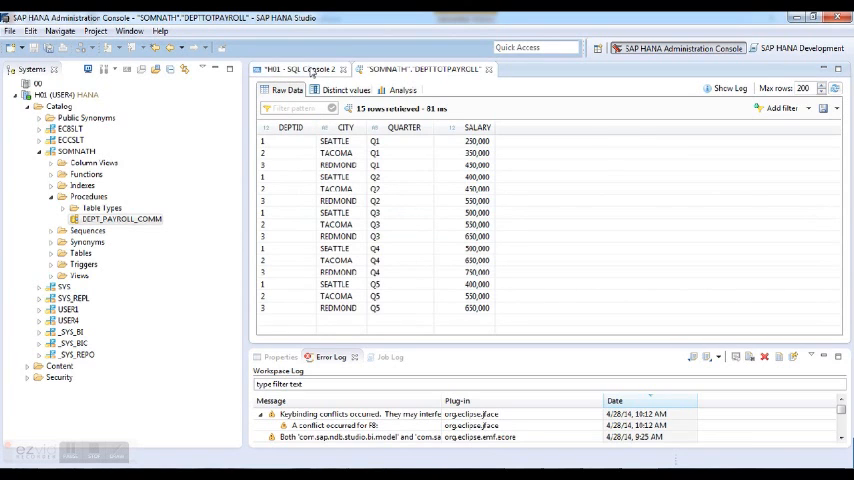
{"action": "mouse_move", "coordinate": [304, 68]}
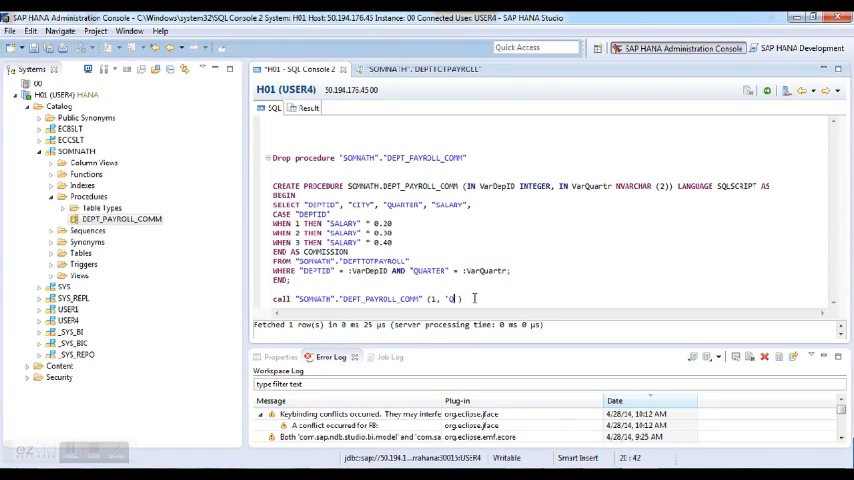
Change the call's arguments to the other department and Q2, returning SEATTLE 400,000 / 80,000
{"action": "type", "text": "2"}
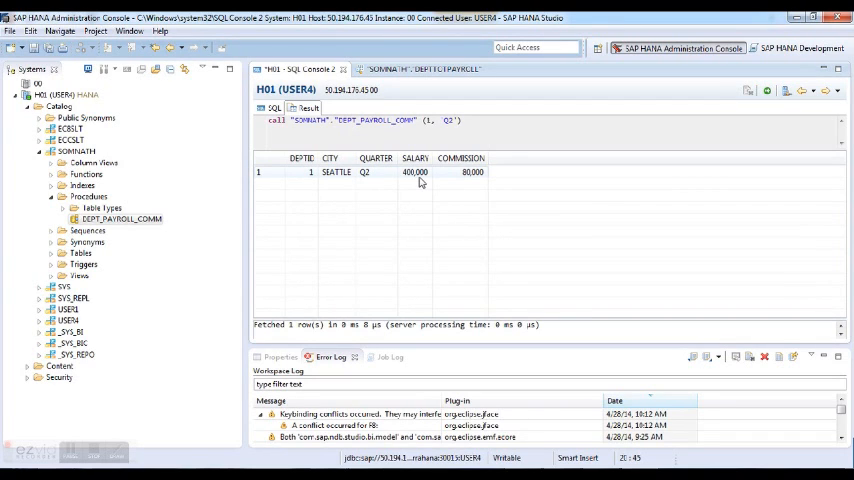
{"action": "mouse_move", "coordinate": [448, 182]}
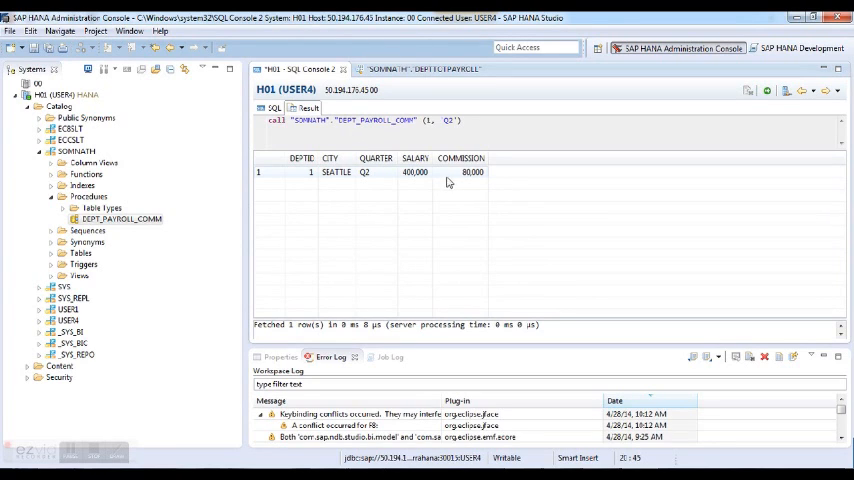
{"action": "mouse_move", "coordinate": [470, 180]}
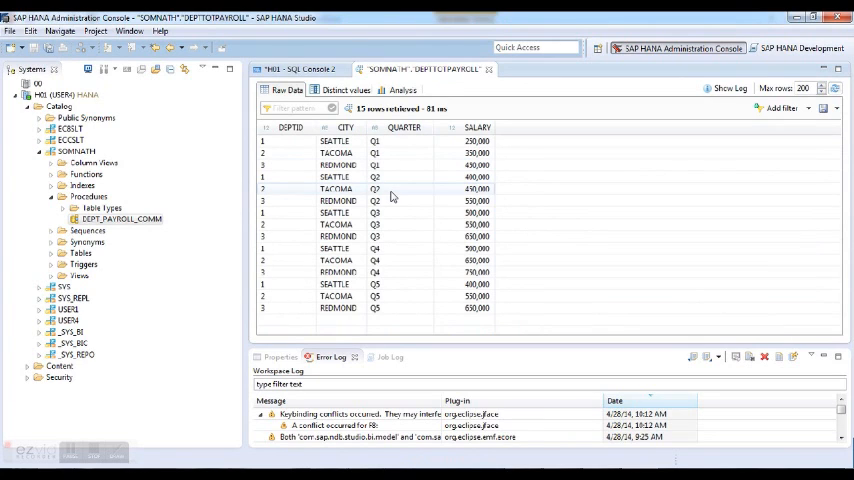
{"action": "mouse_move", "coordinate": [388, 196]}
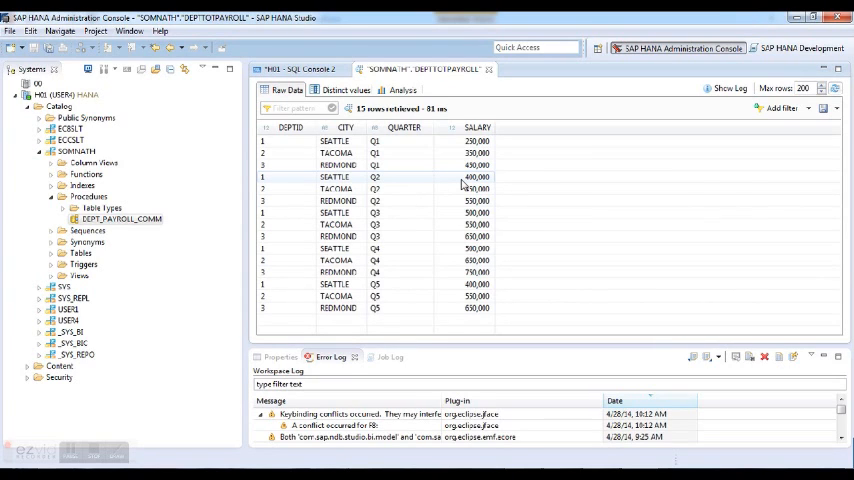
{"action": "mouse_move", "coordinate": [446, 176]}
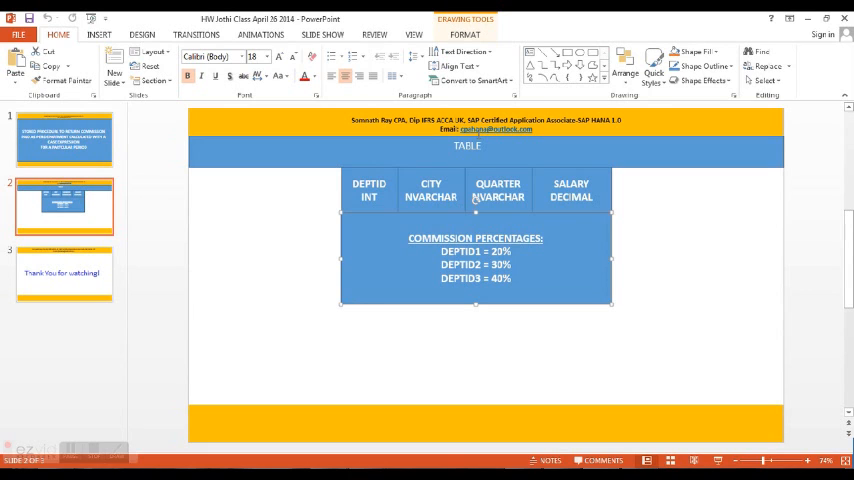
Move the presentation to the closing "Thank You for watching!" slide
{"action": "left_click", "coordinate": [64, 272]}
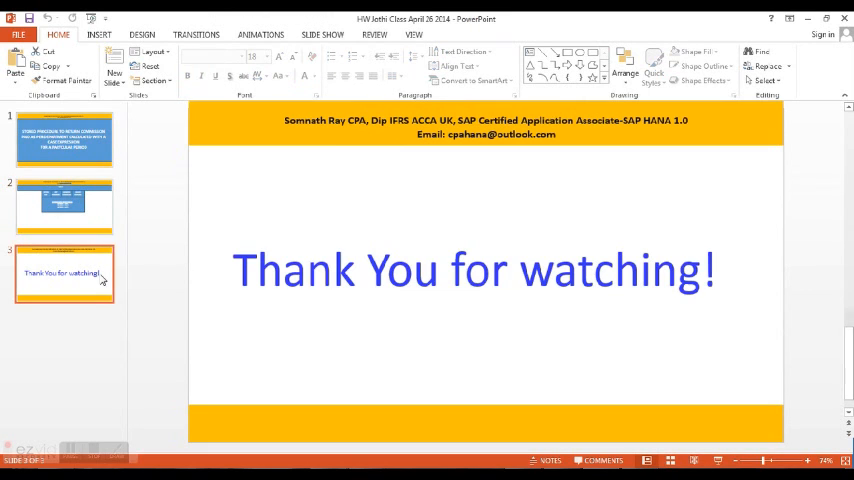